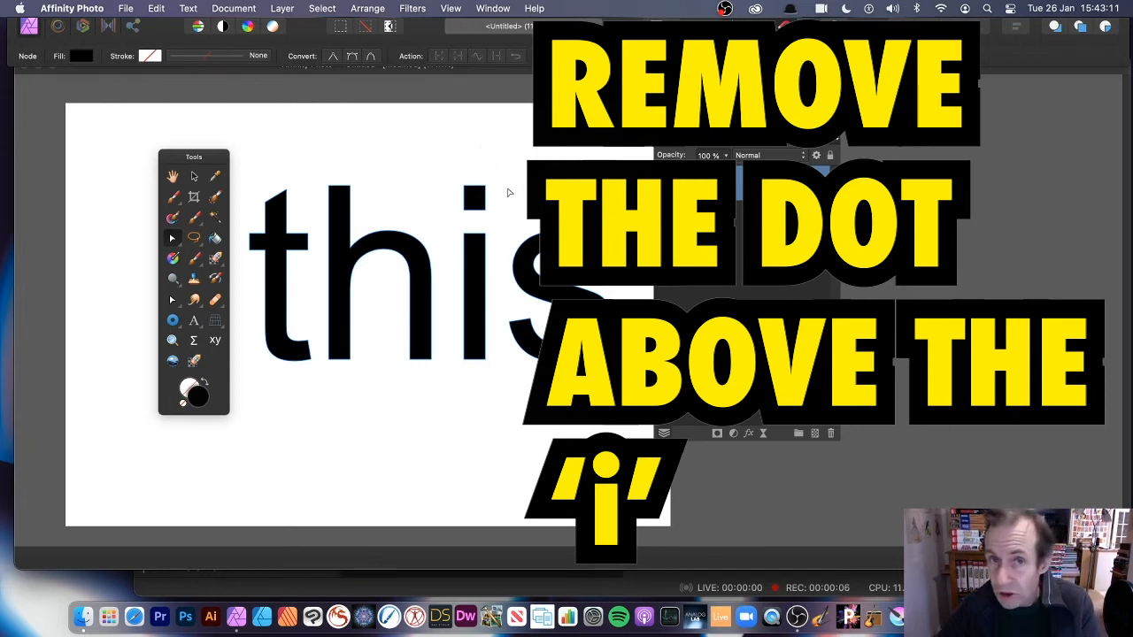
pyautogui.moveTo(474, 227)
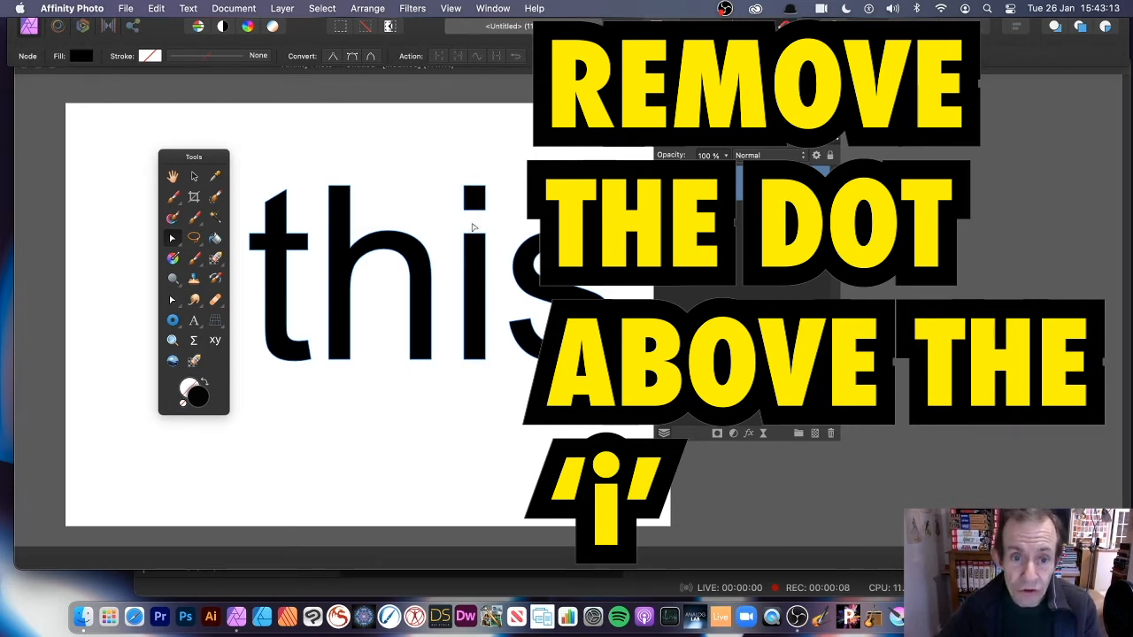
pyautogui.moveTo(441, 228)
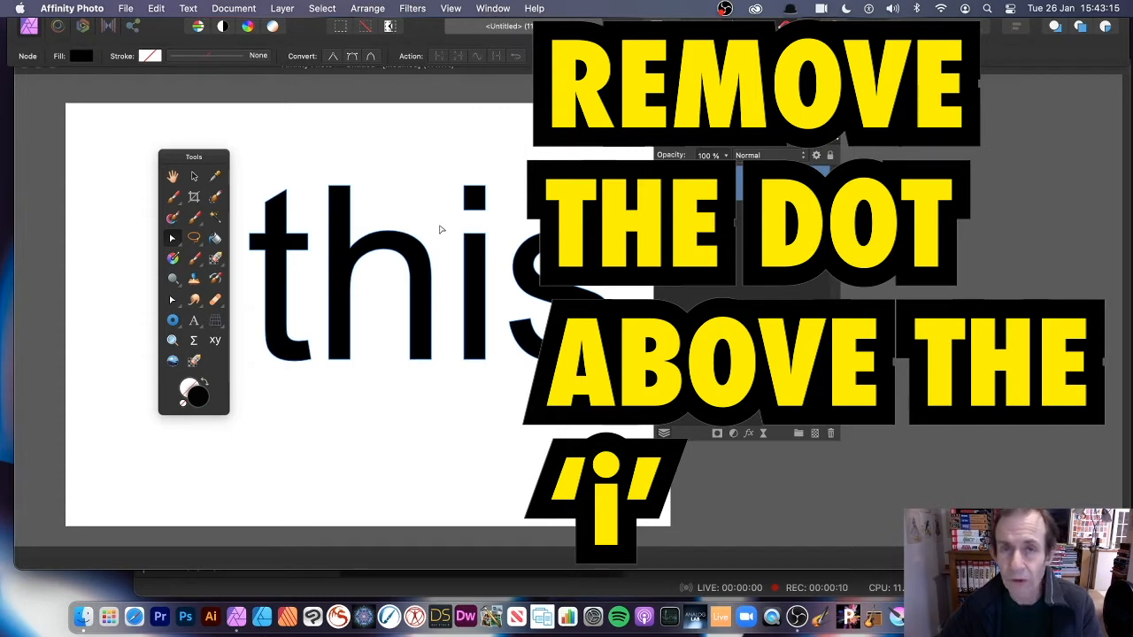
pyautogui.moveTo(396, 233)
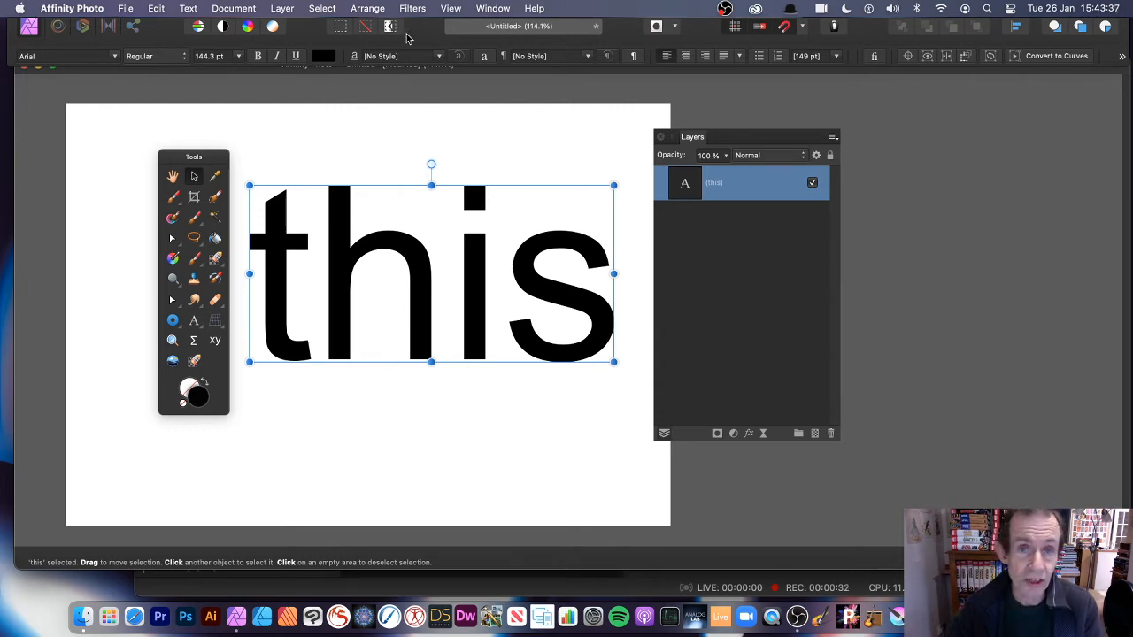
pyautogui.moveTo(1040, 66)
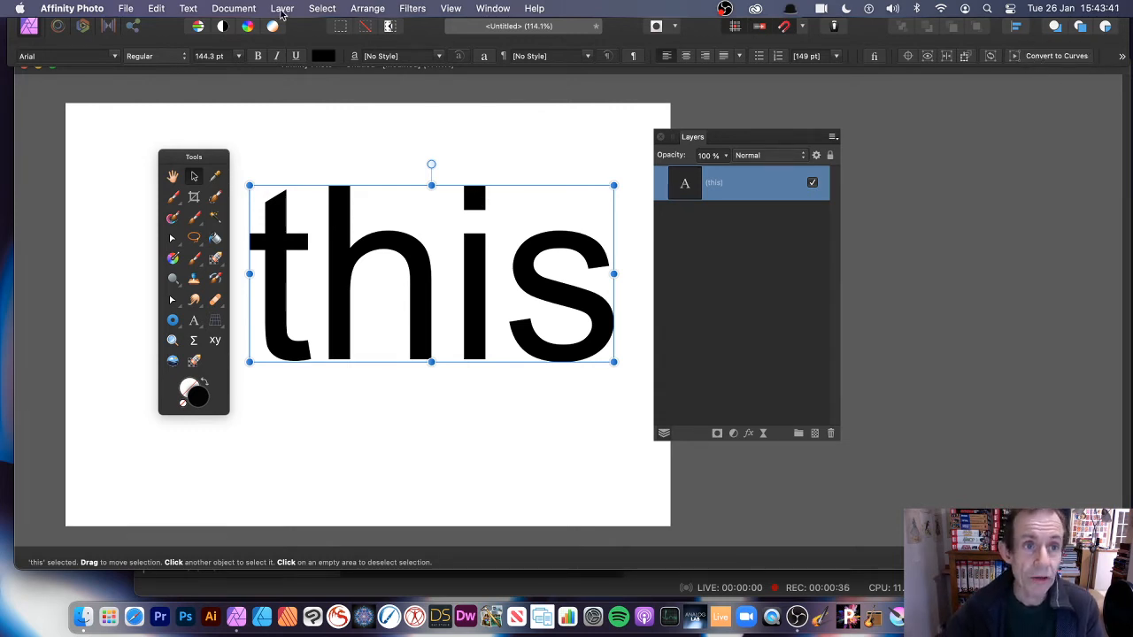
# Convert the live text 'this' to curves from the Layer menu.
pyautogui.click(281, 8)
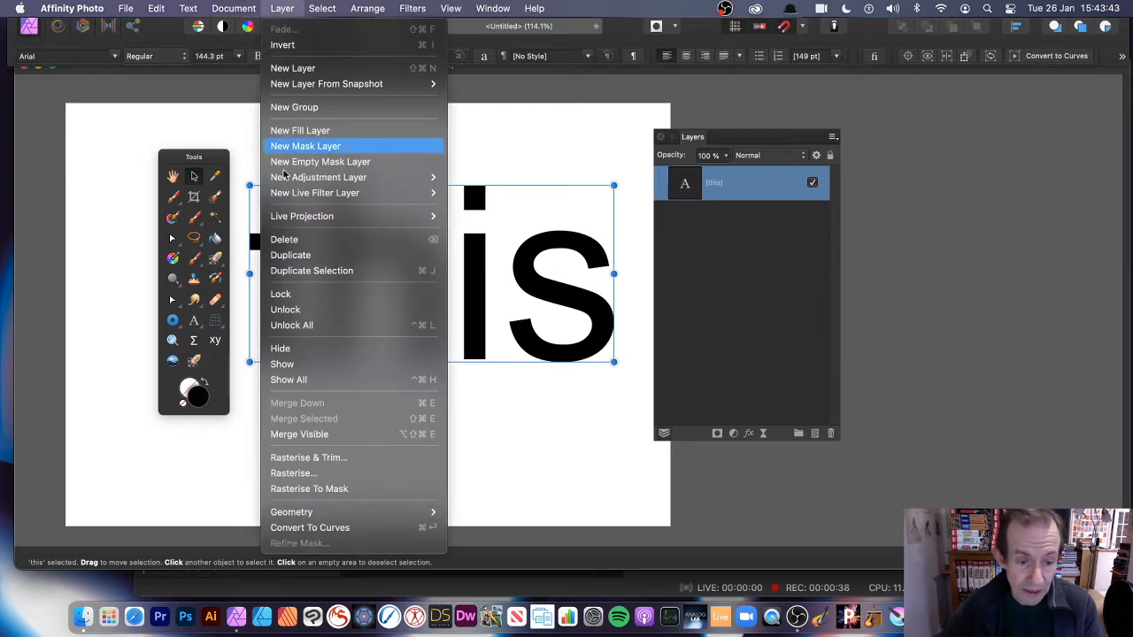
pyautogui.moveTo(319, 527)
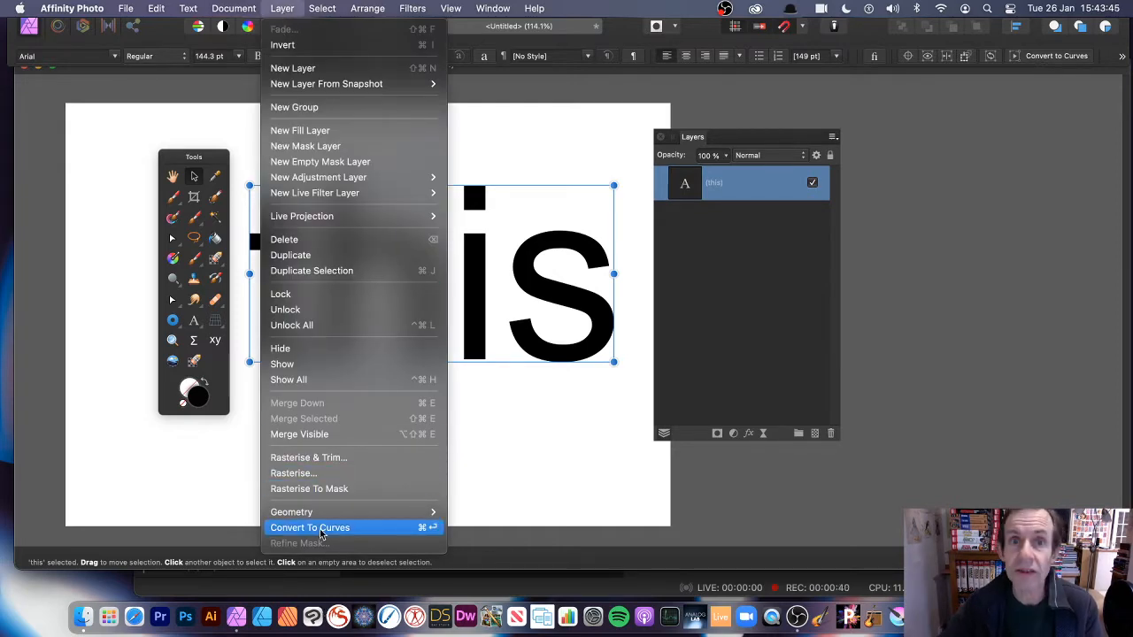
pyautogui.click(310, 527)
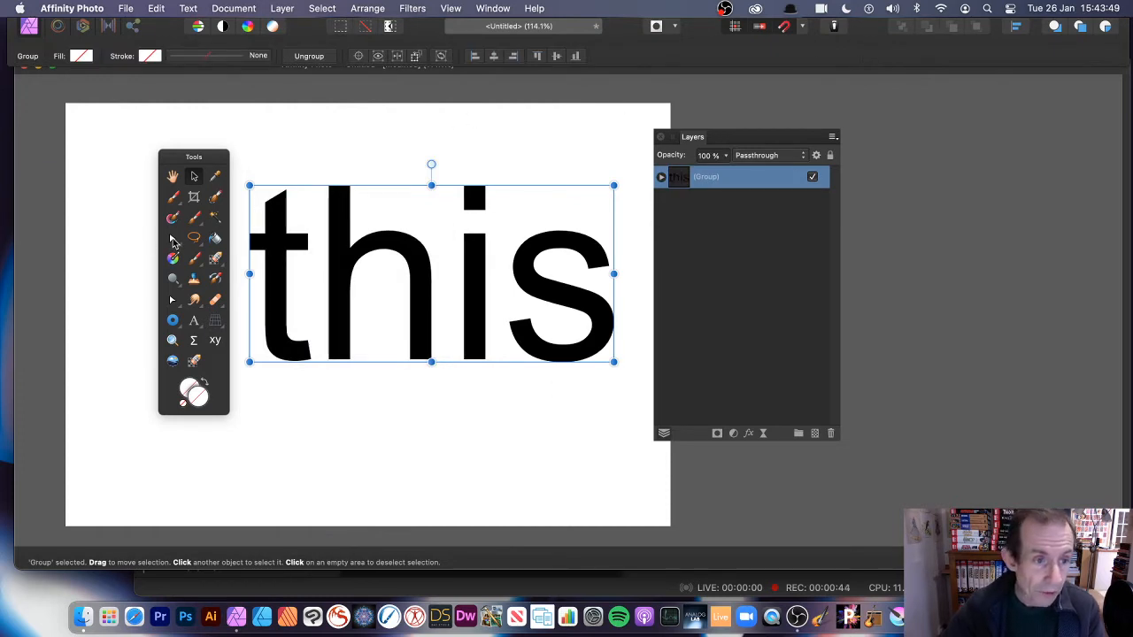
# Switch to the Node Tool and expand the curves group in the Layers panel.
pyautogui.click(173, 239)
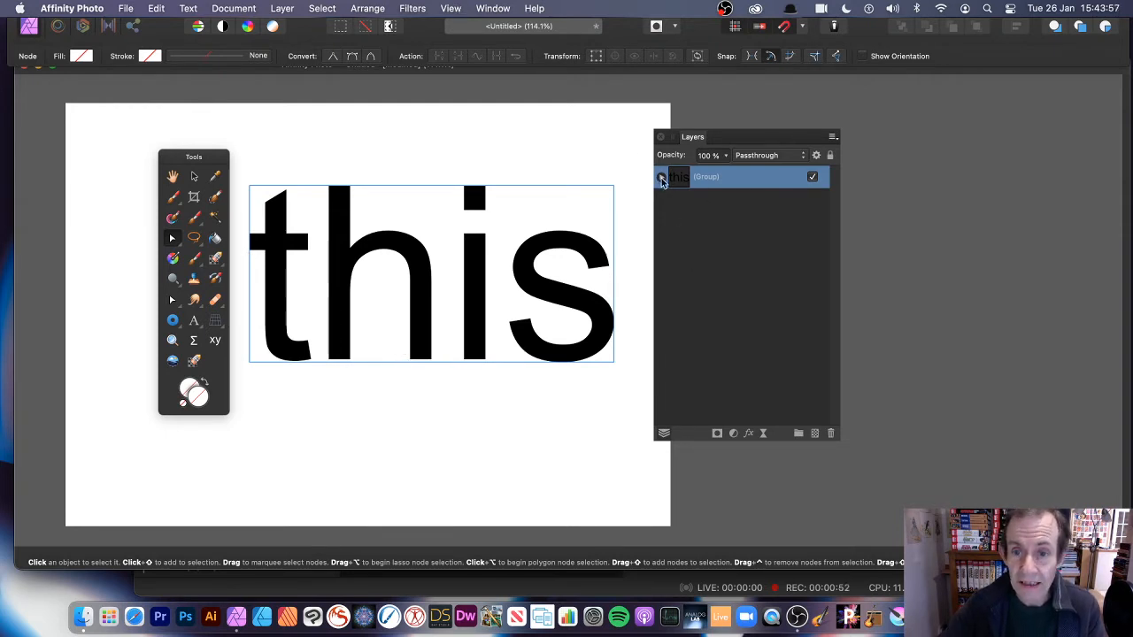
pyautogui.click(660, 176)
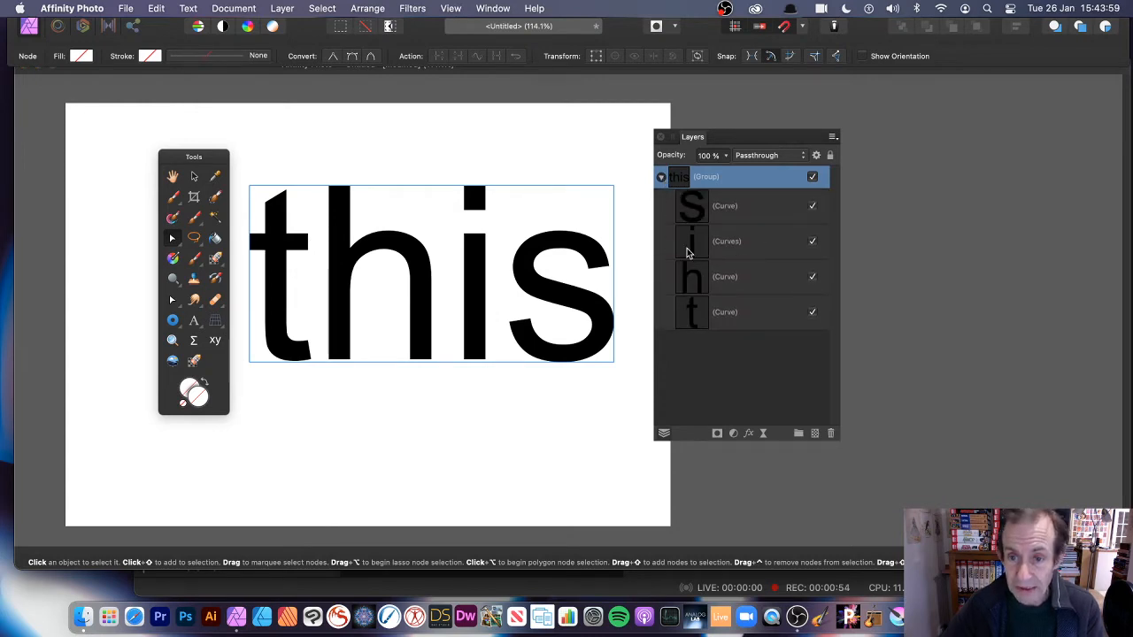
pyautogui.click(451, 7)
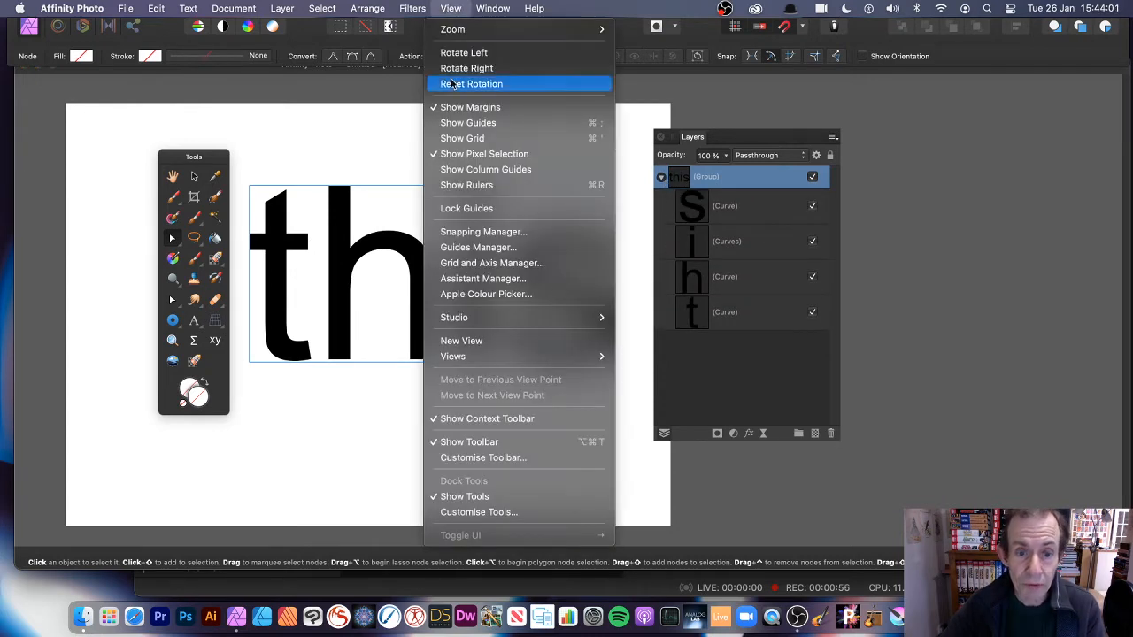
pyautogui.moveTo(455, 317)
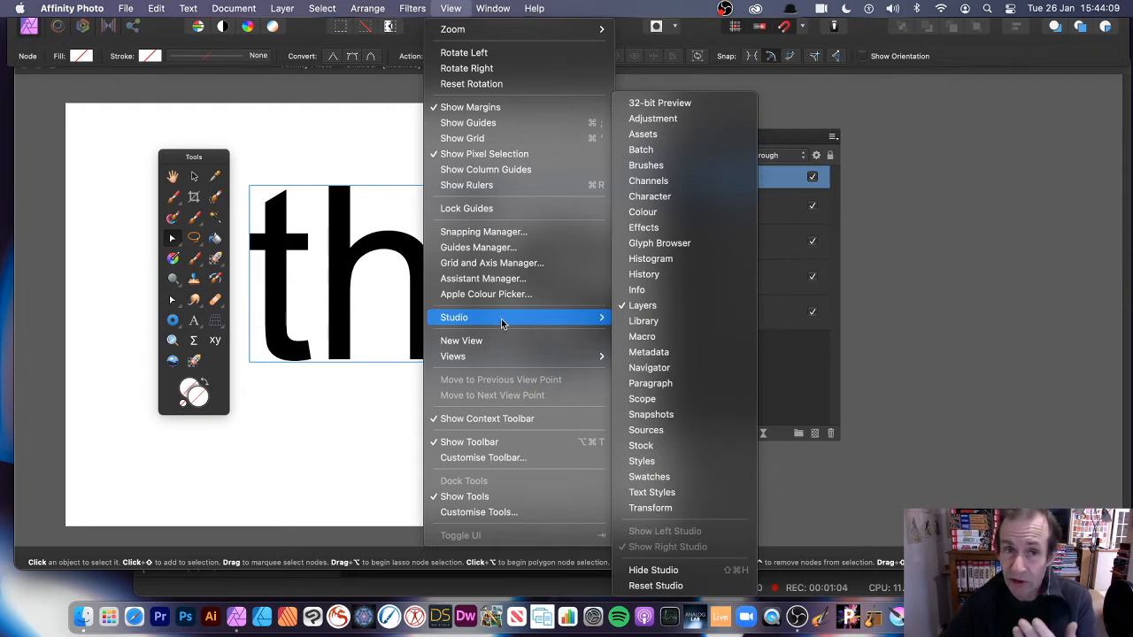
pyautogui.click(492, 8)
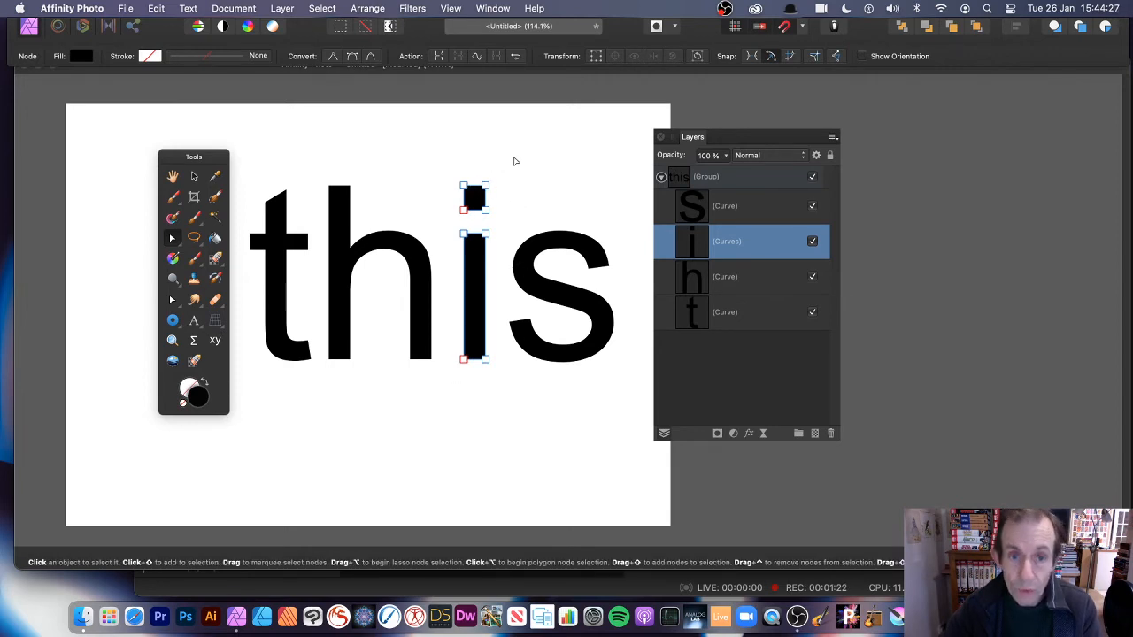
pyautogui.moveTo(447, 178)
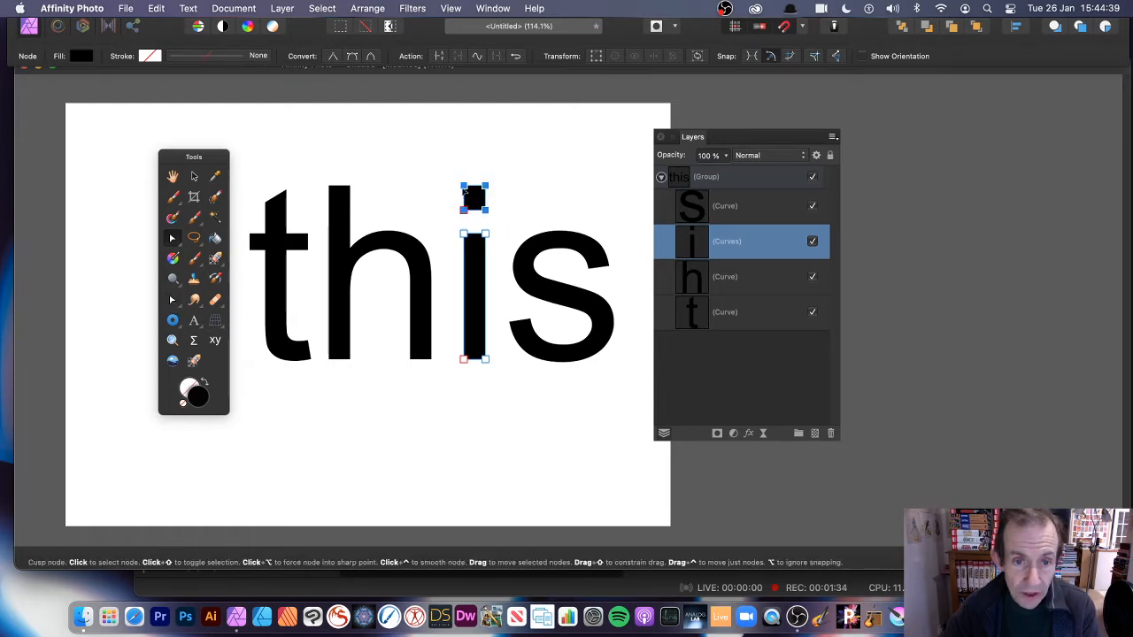
# Marquee-select the nodes of the dot above the 'i' and nudge them upward.
pyautogui.moveTo(475, 197); pyautogui.dragTo(493, 193)
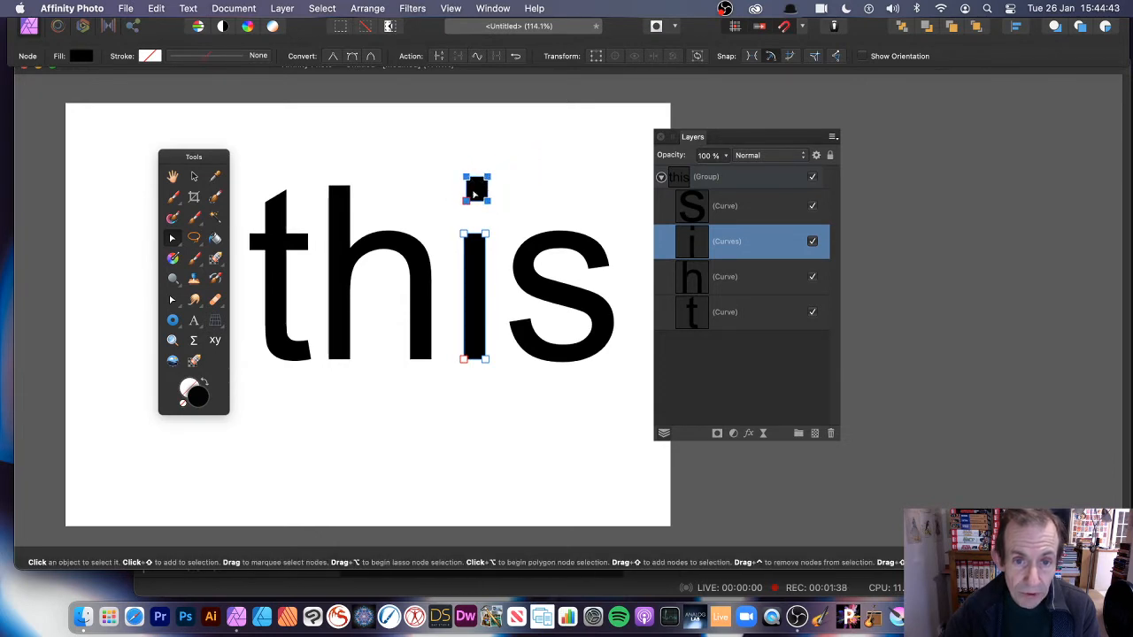
pyautogui.moveTo(476, 189); pyautogui.dragTo(472, 177)
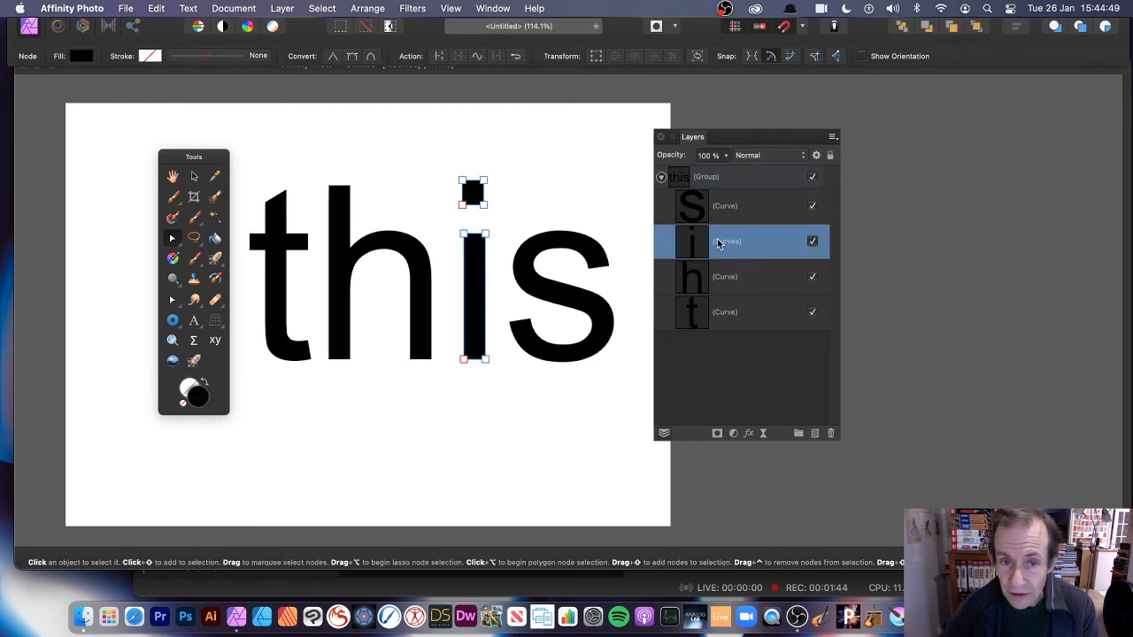
pyautogui.moveTo(679, 213)
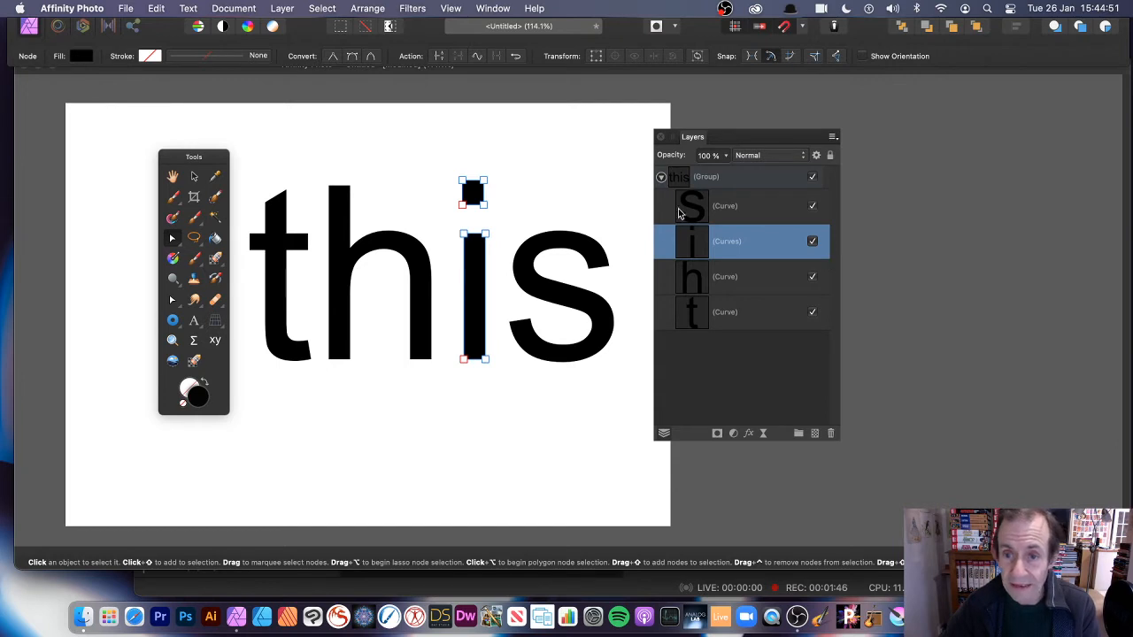
pyautogui.moveTo(626, 220)
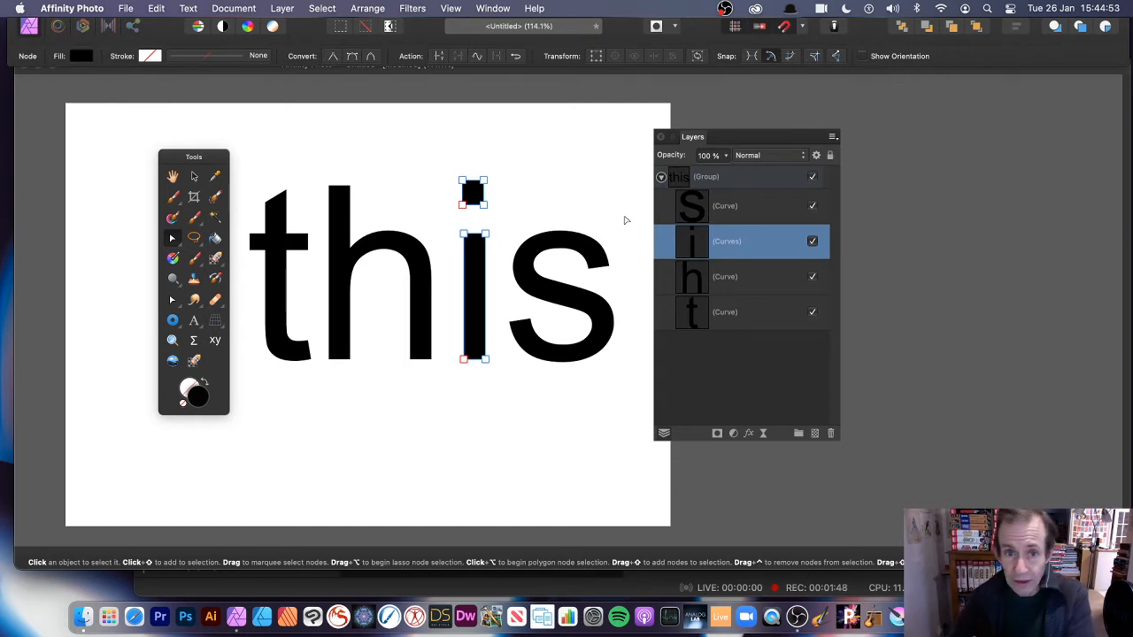
pyautogui.moveTo(646, 160)
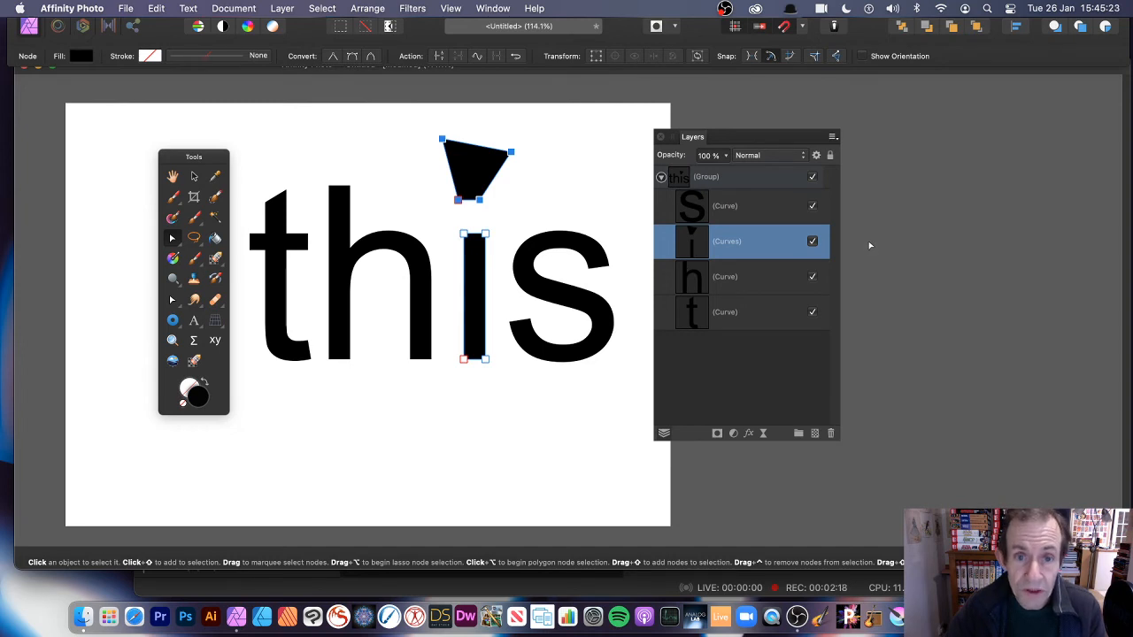
pyautogui.moveTo(823, 250)
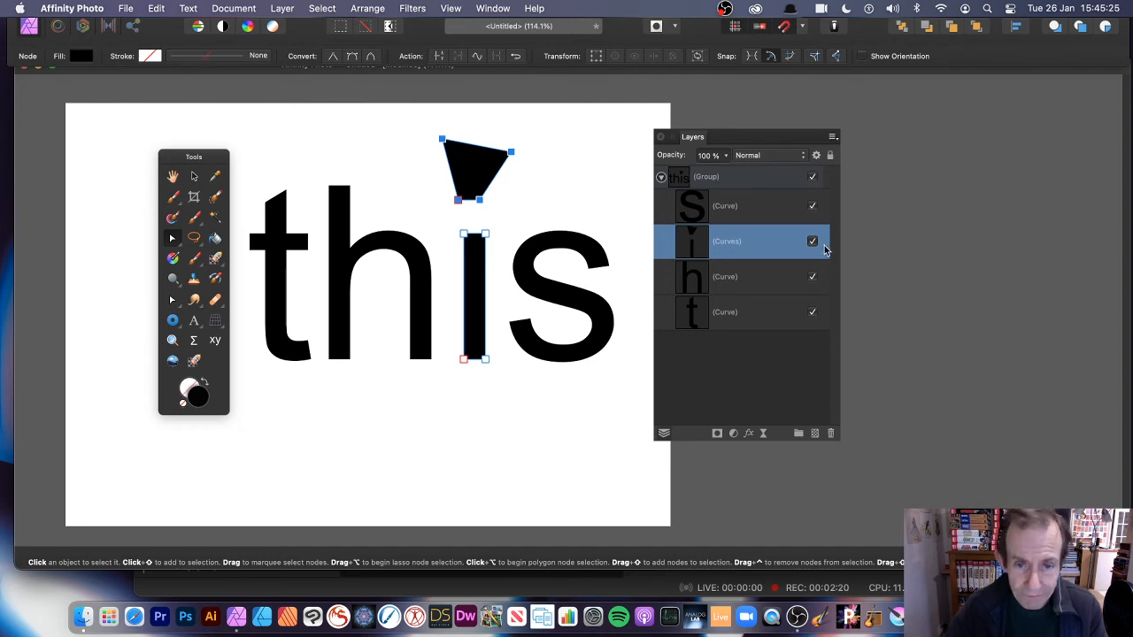